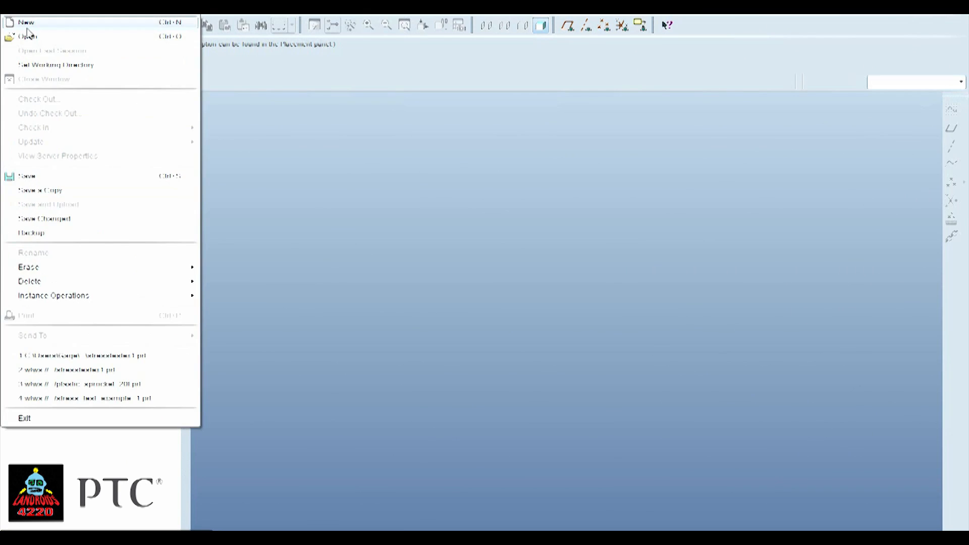
Step: Create a new solid part with the default template
{"action": "left_click", "coordinate": [27, 22]}
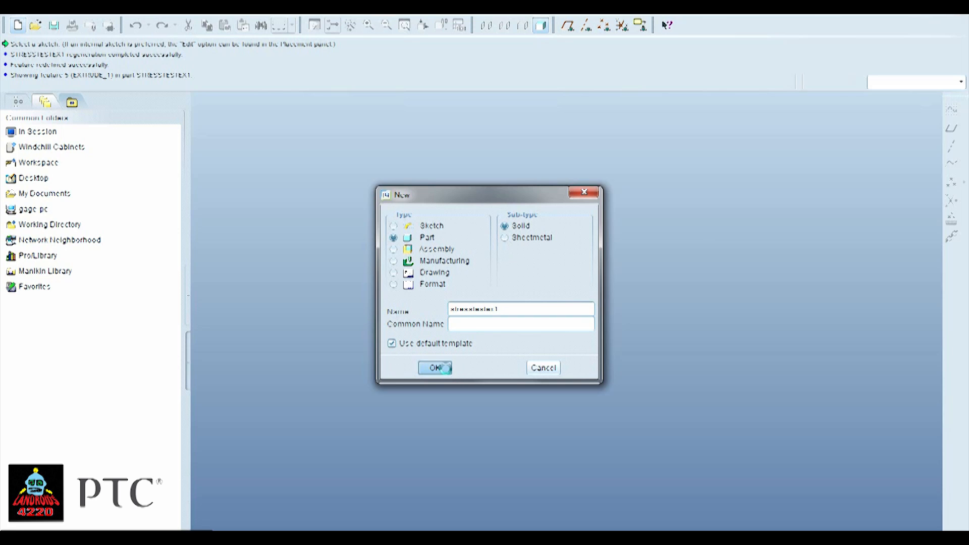
{"action": "left_click", "coordinate": [432, 368]}
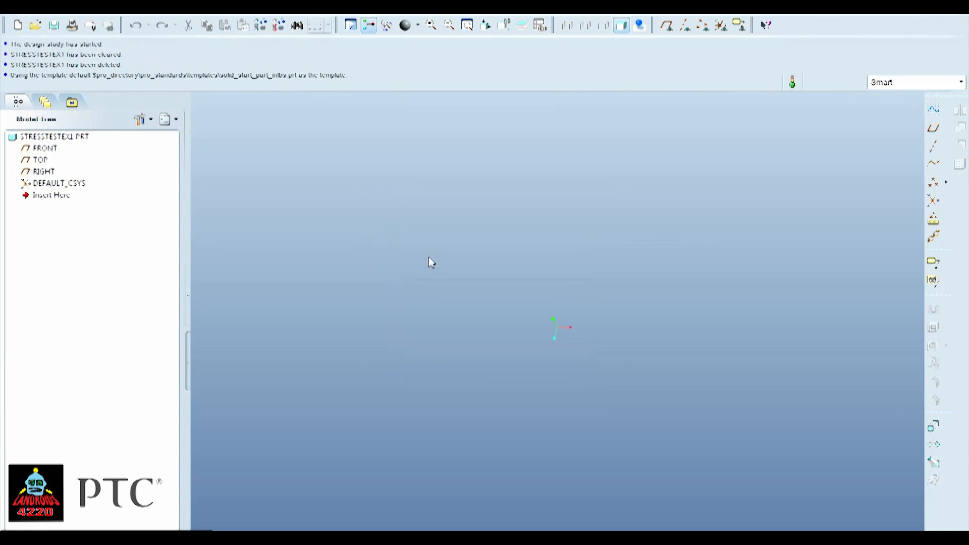
{"action": "mouse_move", "coordinate": [933, 427]}
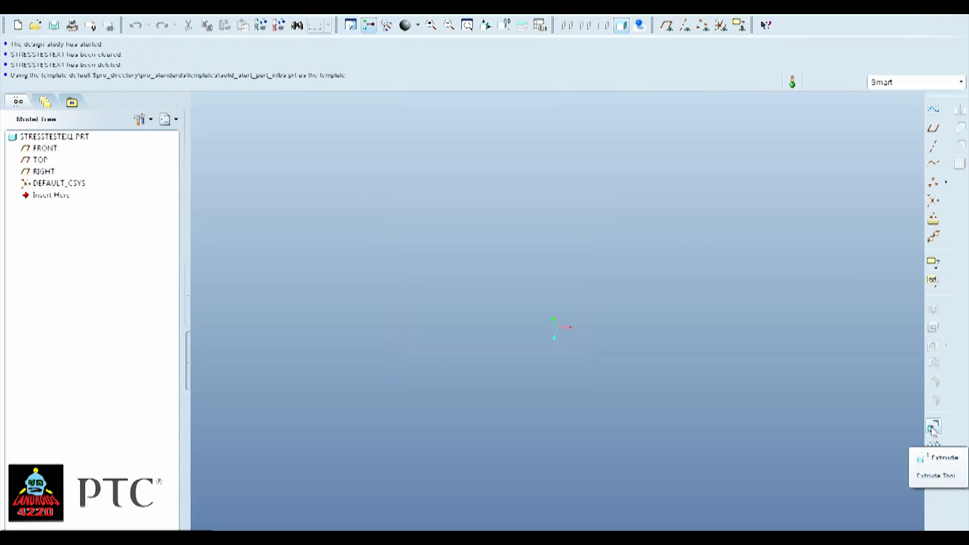
Step: Start an extrude feature and sketch it on the FRONT datum plane
{"action": "left_click", "coordinate": [933, 429]}
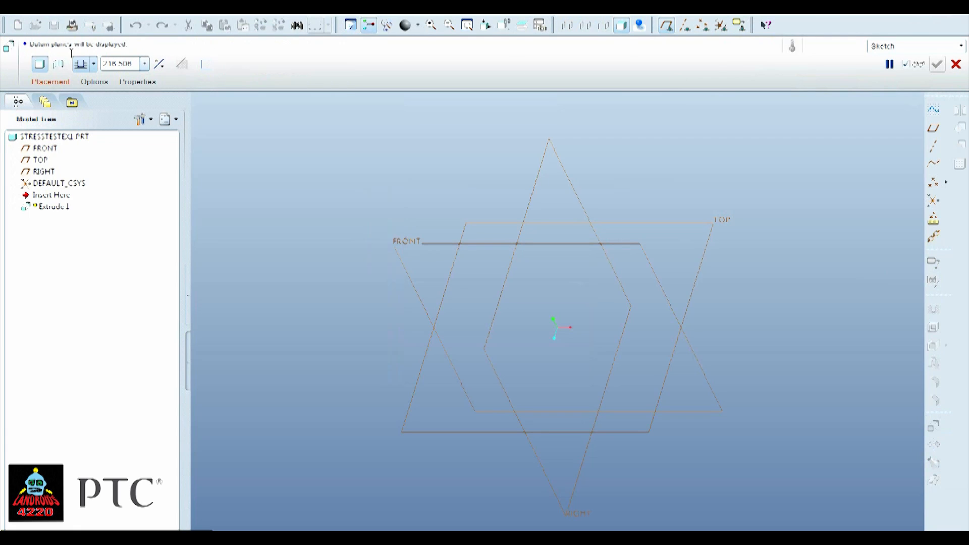
{"action": "left_click", "coordinate": [50, 80]}
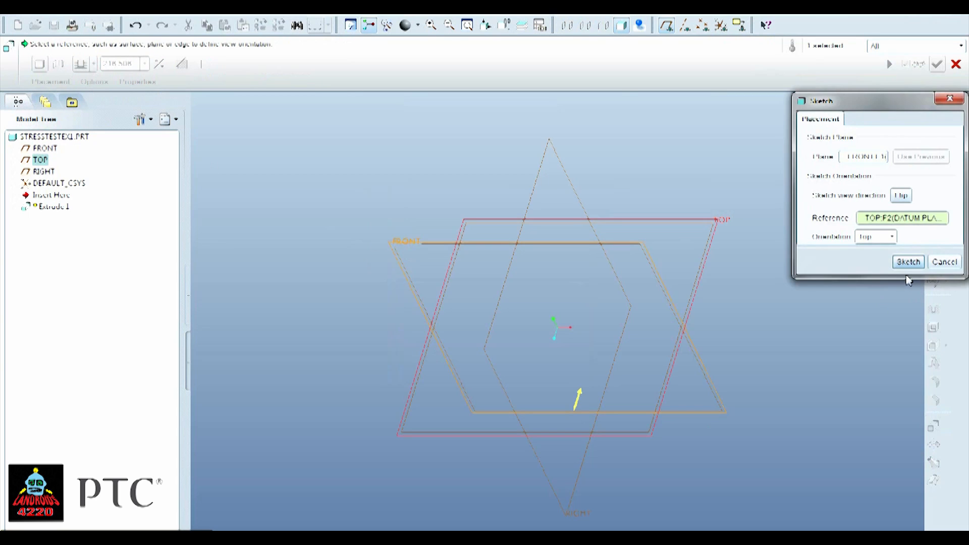
{"action": "left_click", "coordinate": [907, 262]}
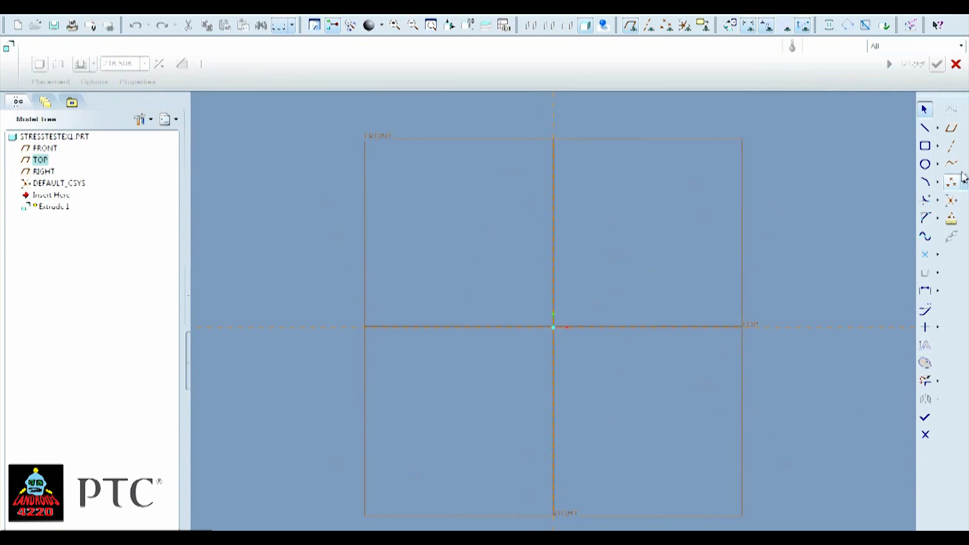
Step: Sketch a rectangle with two end holes, edit dimensions, and complete the extrusion
{"action": "left_click", "coordinate": [925, 146]}
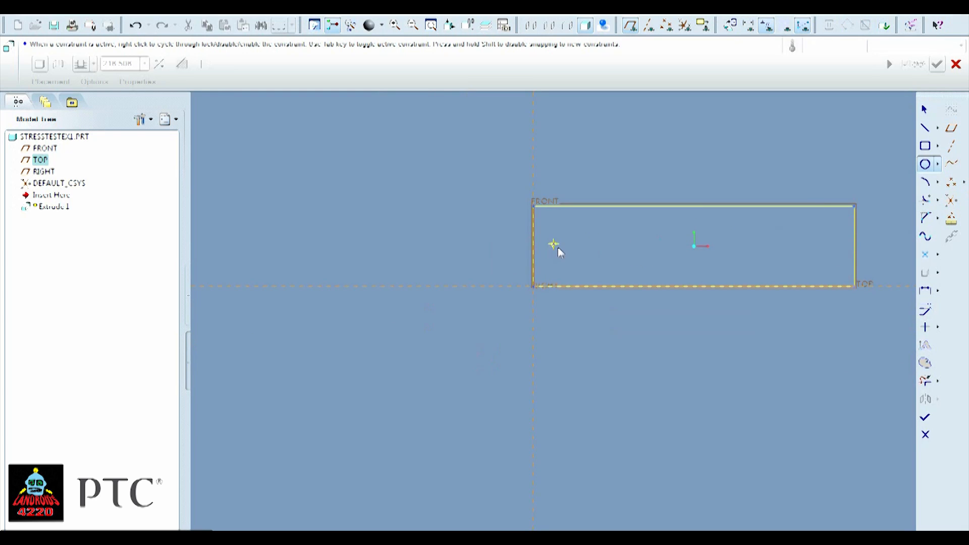
{"action": "left_click", "coordinate": [553, 243]}
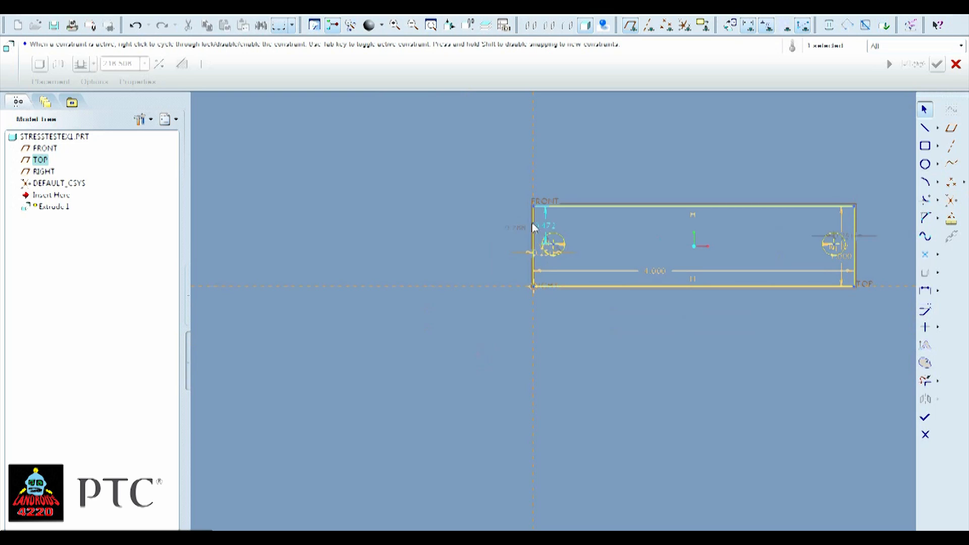
{"action": "double_click", "coordinate": [537, 223]}
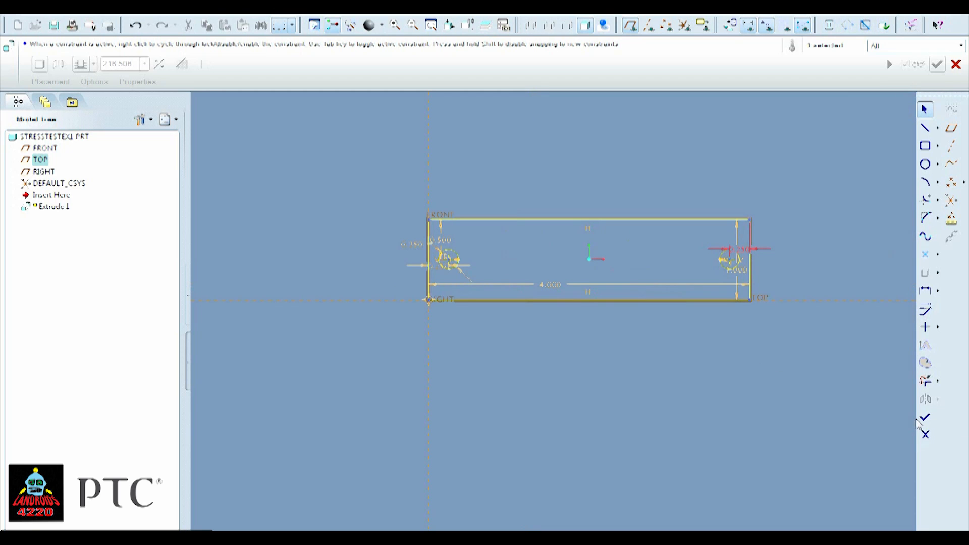
{"action": "left_click", "coordinate": [936, 63]}
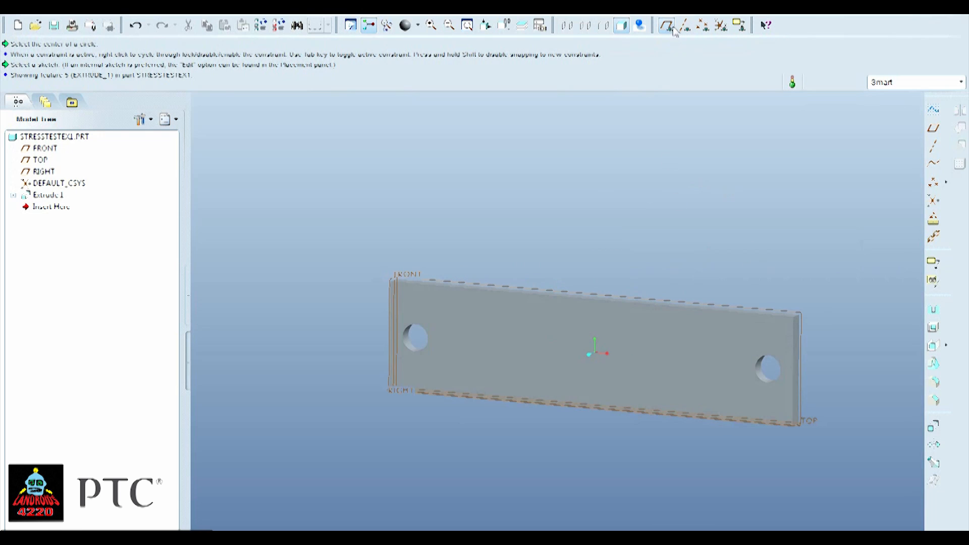
Step: Switch the part from the Applications menu into Mechanica
{"action": "left_click", "coordinate": [668, 24]}
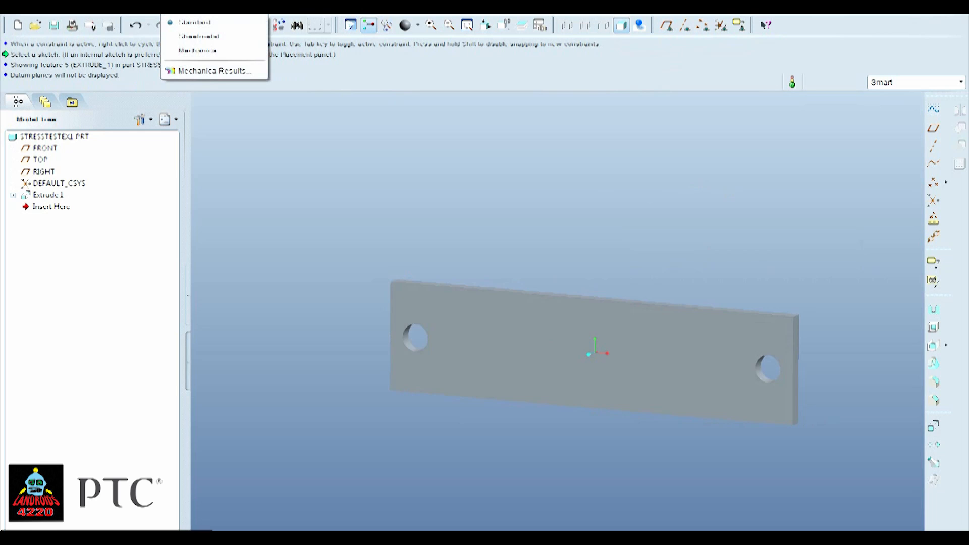
{"action": "mouse_move", "coordinate": [197, 50]}
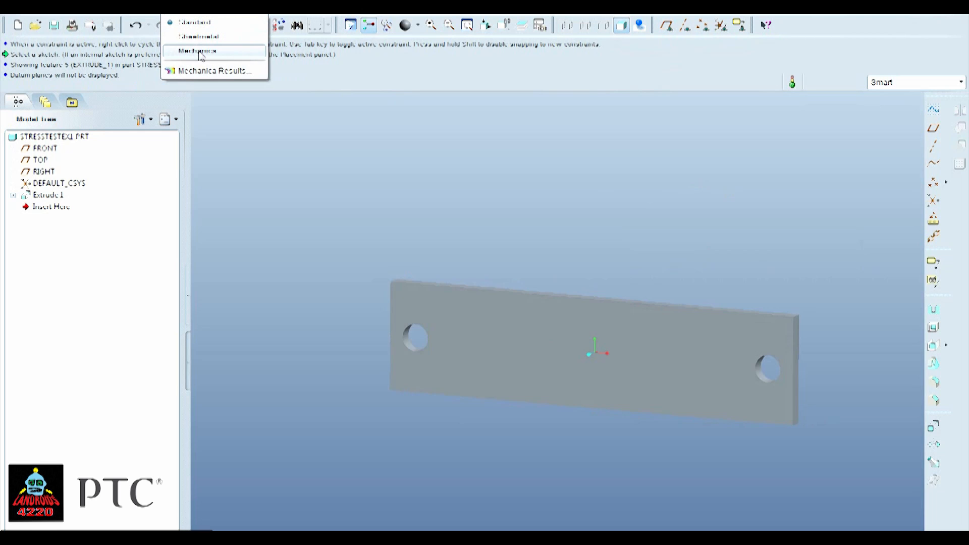
{"action": "left_click", "coordinate": [198, 50]}
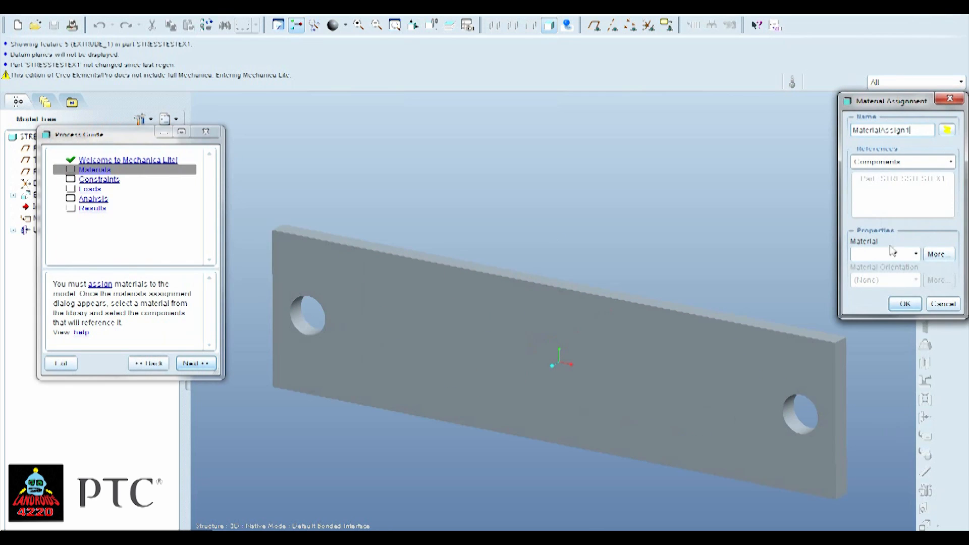
{"action": "mouse_move", "coordinate": [702, 373]}
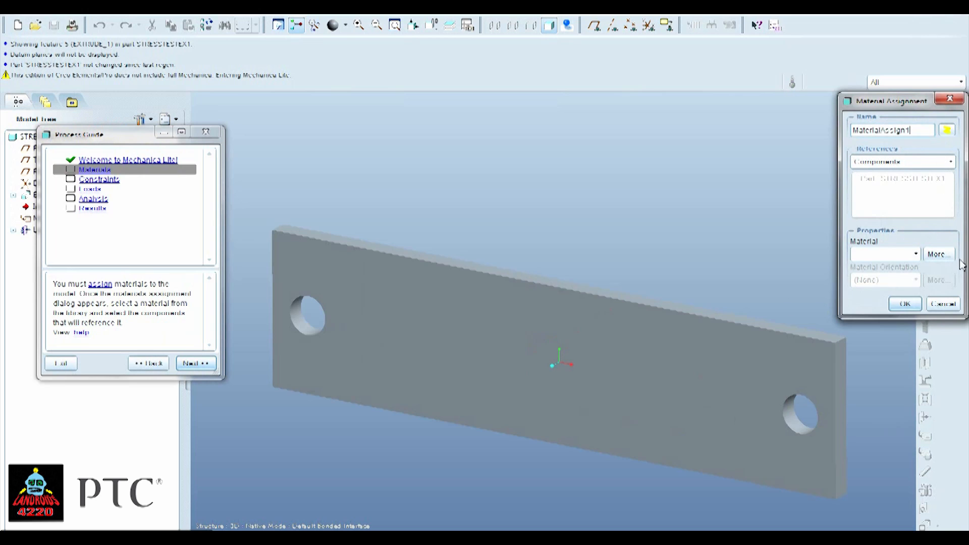
Step: Assign alum_2011 from the Aluminum material library to the plate
{"action": "left_click", "coordinate": [936, 253]}
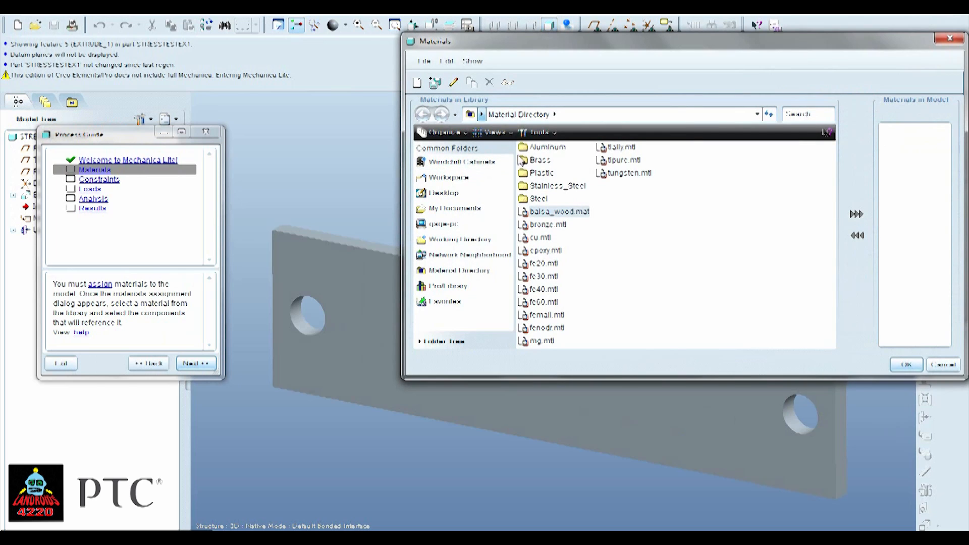
{"action": "double_click", "coordinate": [546, 146]}
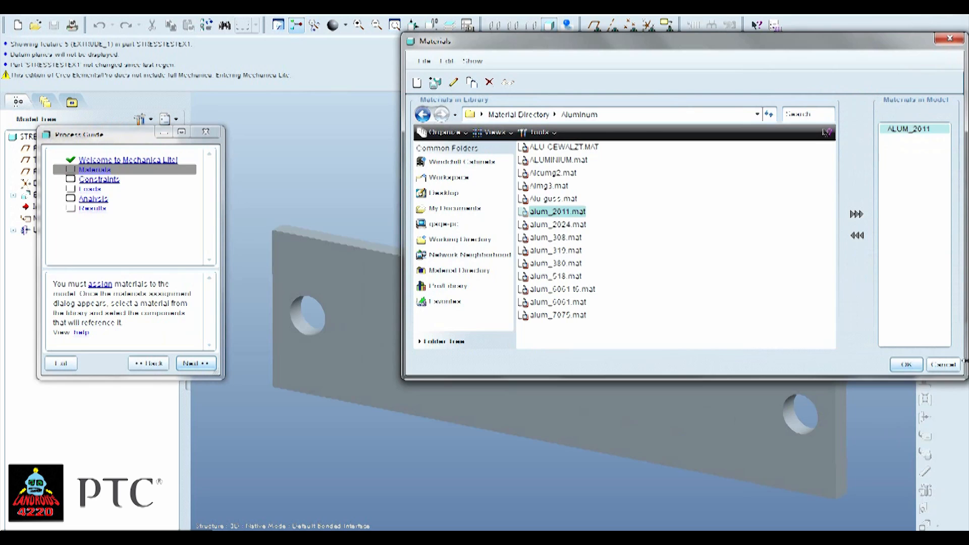
{"action": "left_click", "coordinate": [905, 364]}
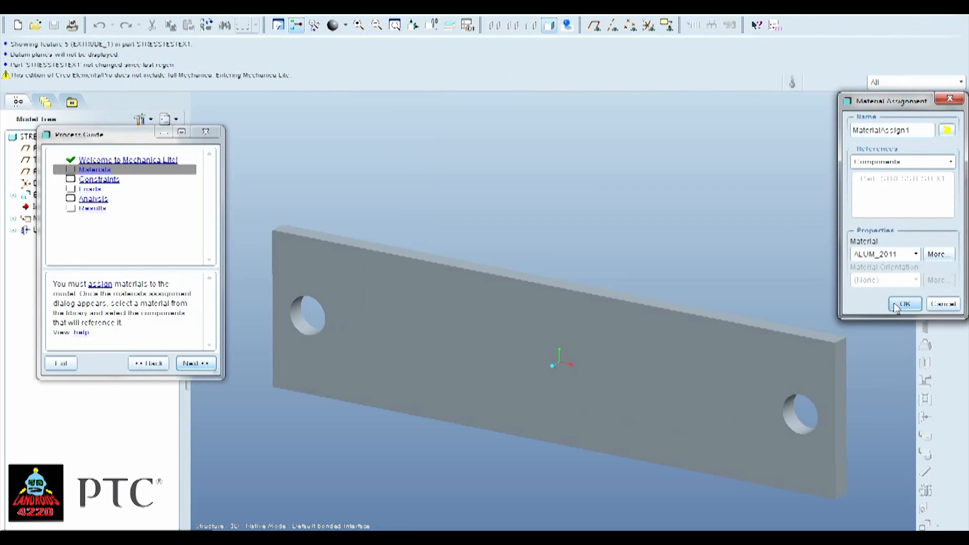
{"action": "left_click", "coordinate": [904, 303]}
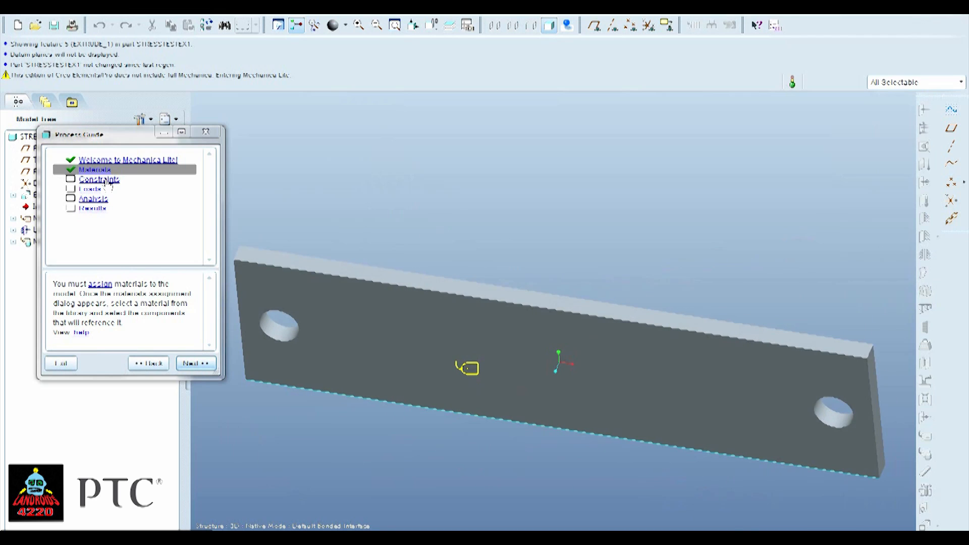
Step: Open the Constraints step in the Mechanica Lite process guide
{"action": "left_click", "coordinate": [99, 179]}
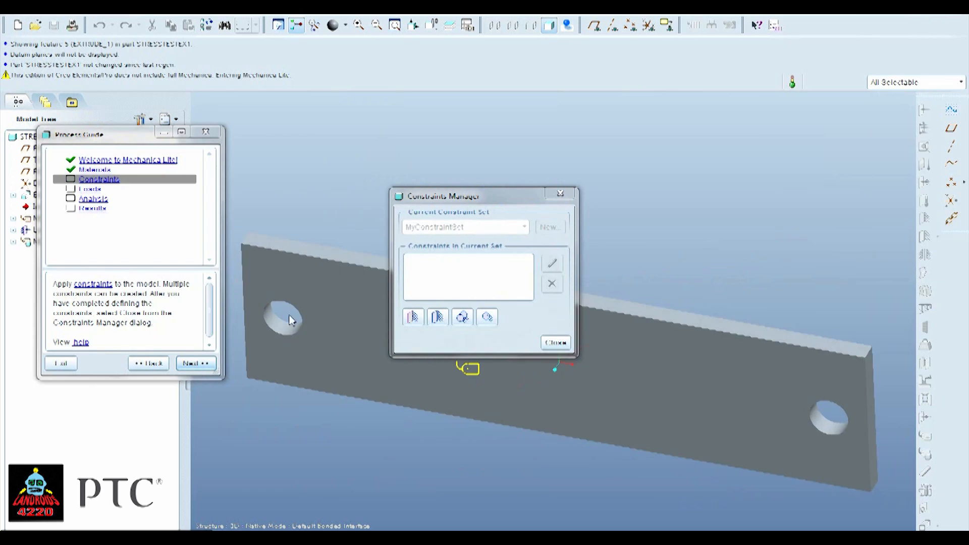
{"action": "left_click", "coordinate": [462, 317]}
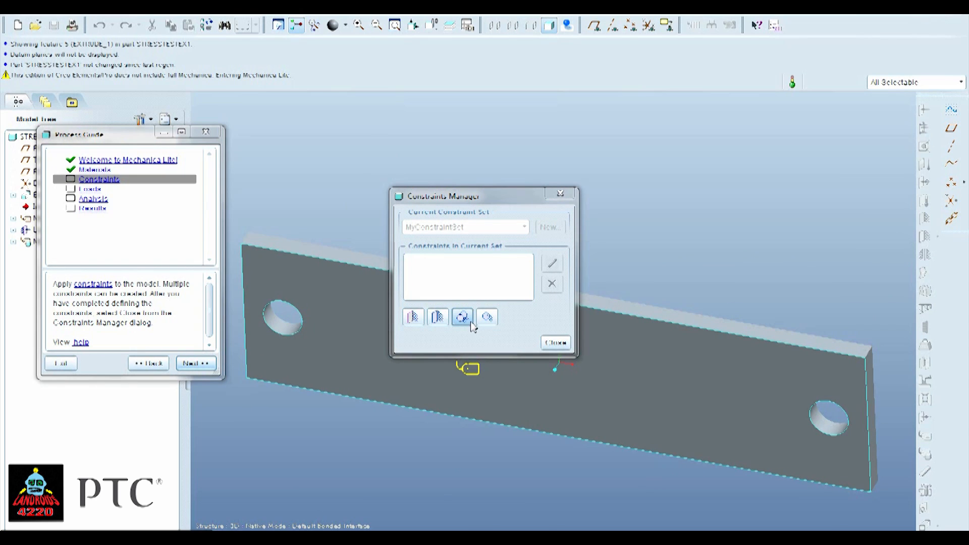
{"action": "mouse_move", "coordinate": [462, 317]}
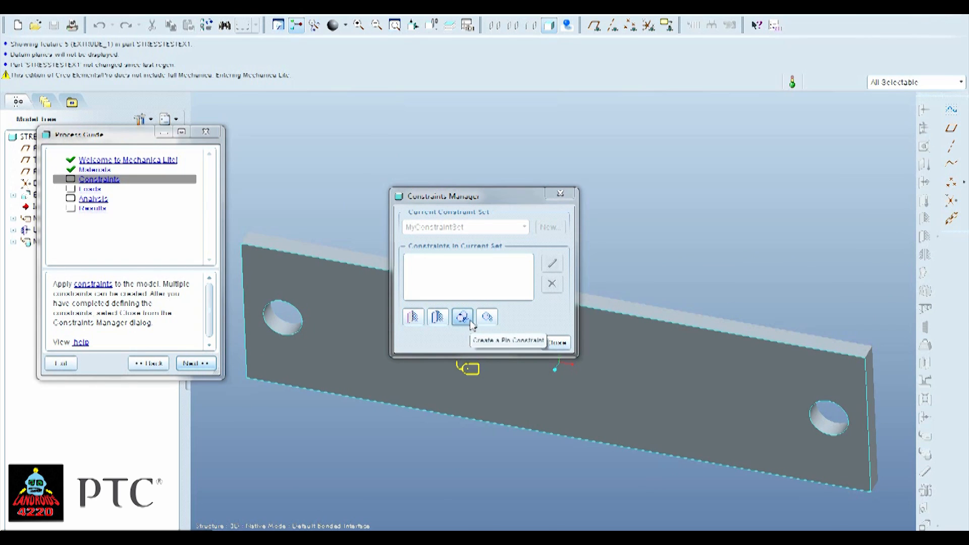
Step: Define a pin constraint on the left hole's surface
{"action": "left_click", "coordinate": [461, 316]}
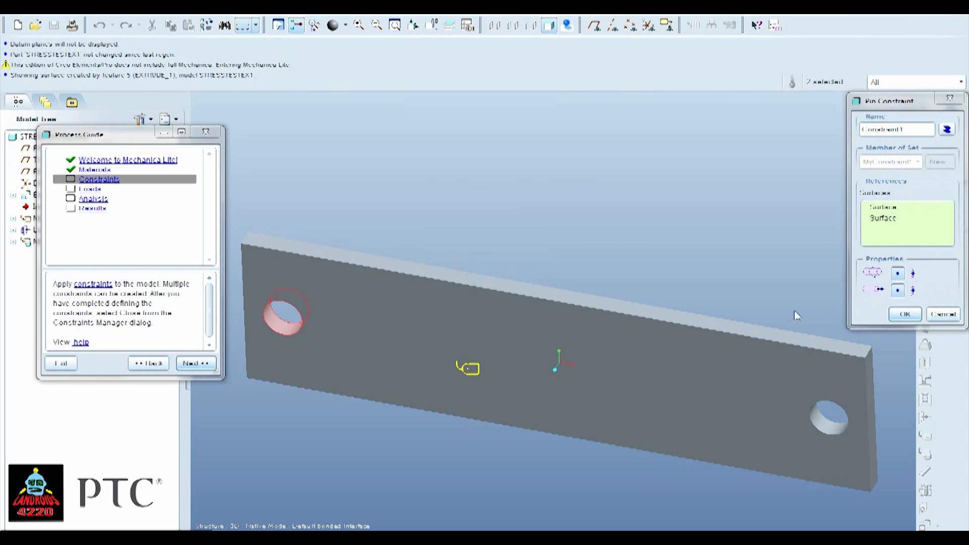
{"action": "mouse_move", "coordinate": [902, 283]}
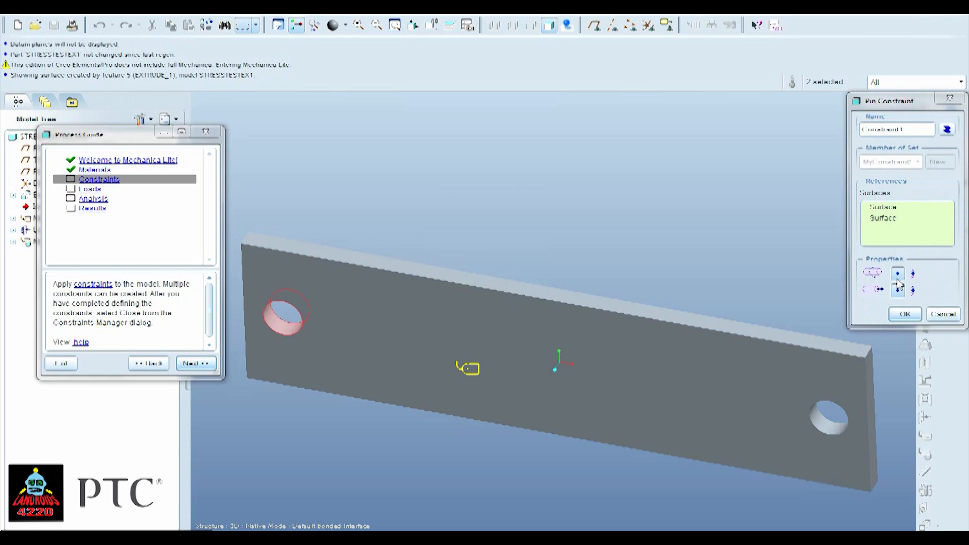
{"action": "mouse_move", "coordinate": [914, 277]}
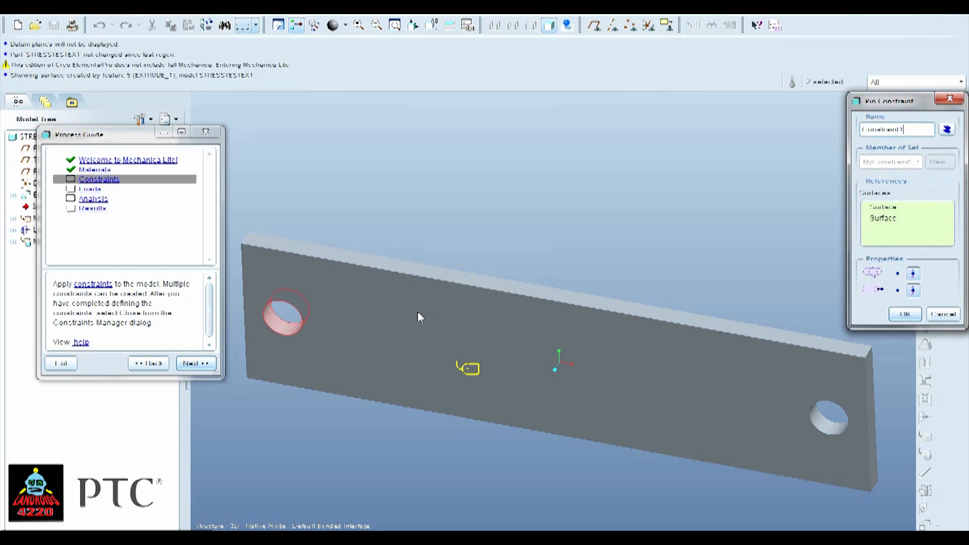
{"action": "left_click", "coordinate": [903, 314]}
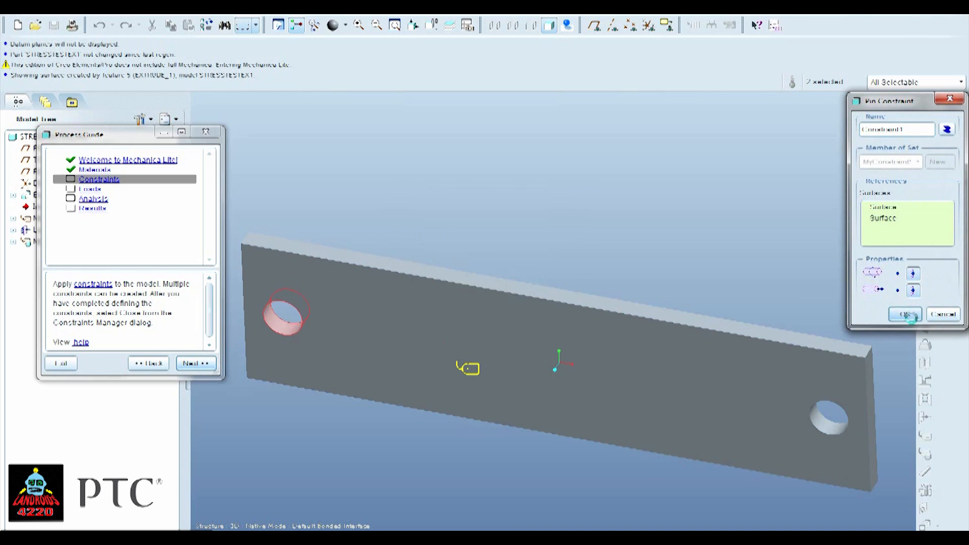
{"action": "left_click", "coordinate": [905, 314]}
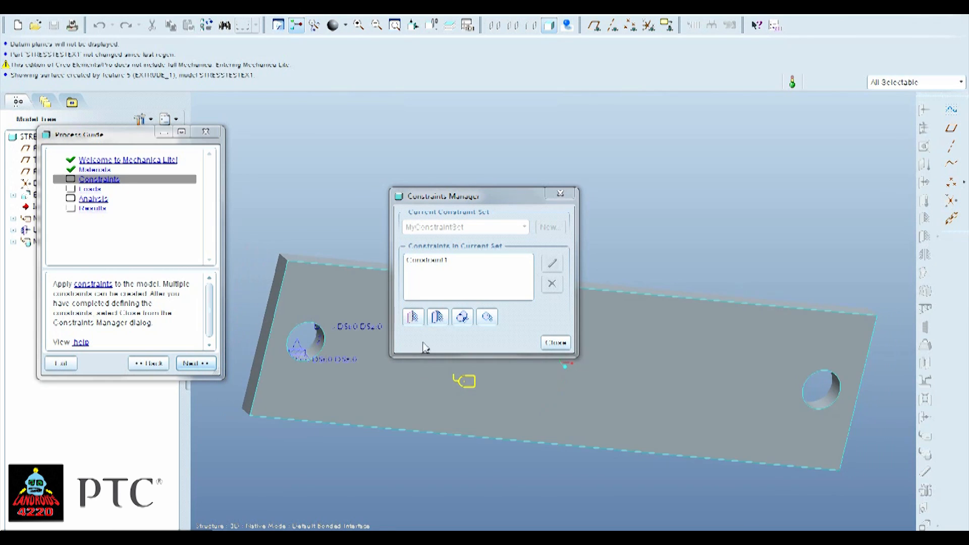
Step: Add a displacement constraint on the plate's left end face and close Constraints Manager
{"action": "left_click", "coordinate": [413, 316]}
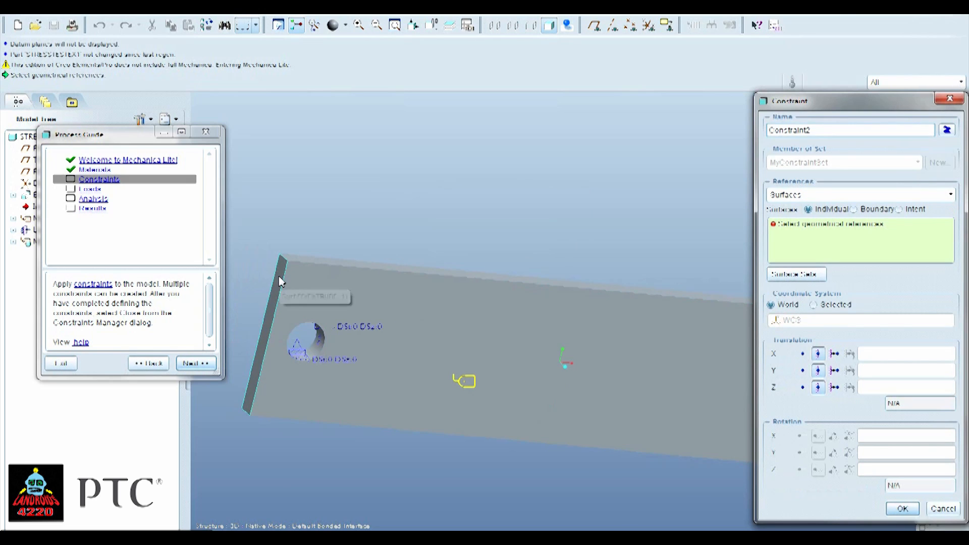
{"action": "left_click", "coordinate": [280, 280]}
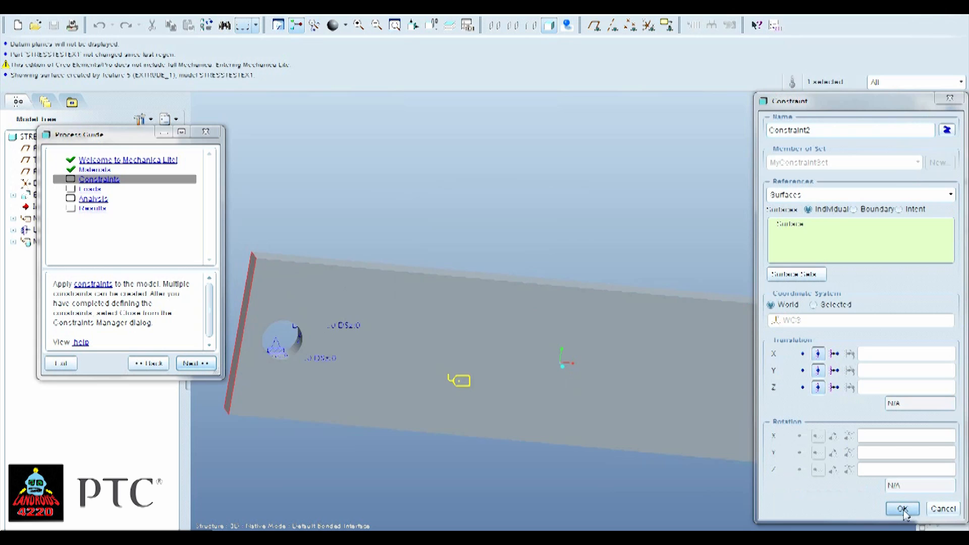
{"action": "left_click", "coordinate": [902, 509]}
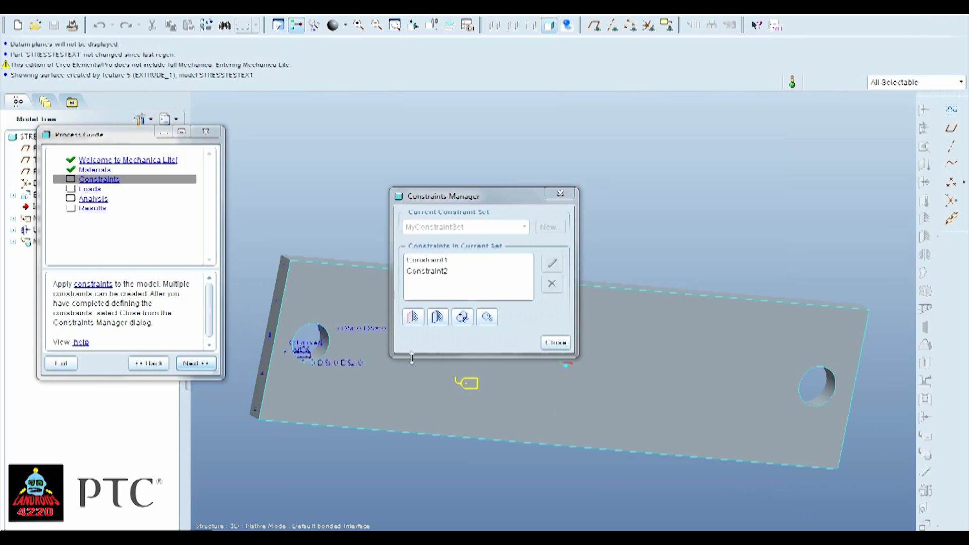
{"action": "left_click", "coordinate": [554, 342]}
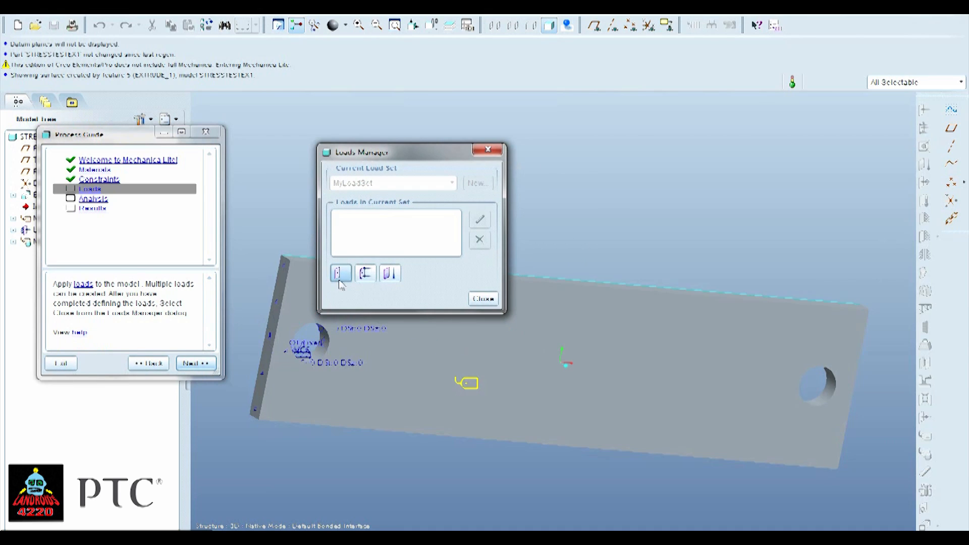
Step: Apply a force load with Y = -1 to the right hole surface
{"action": "left_click", "coordinate": [340, 272]}
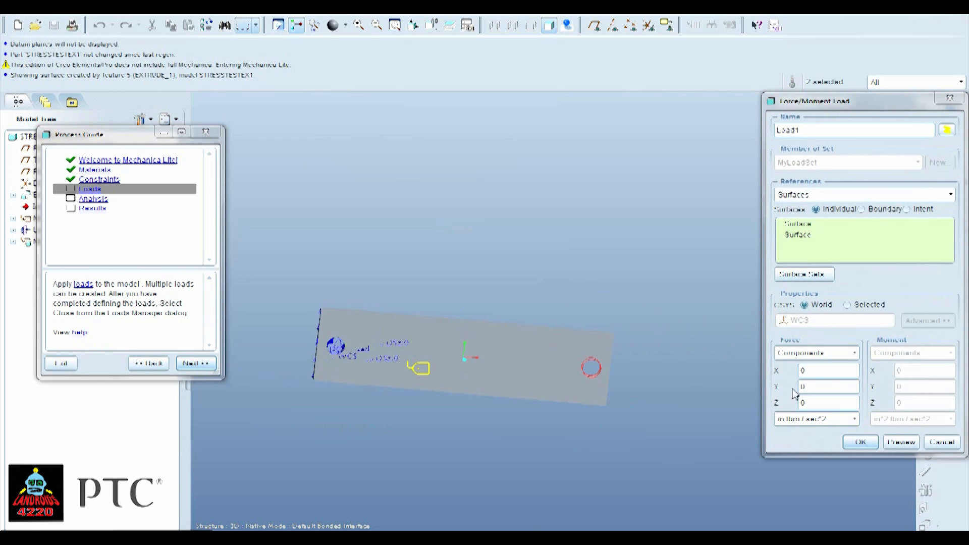
{"action": "left_click", "coordinate": [828, 386]}
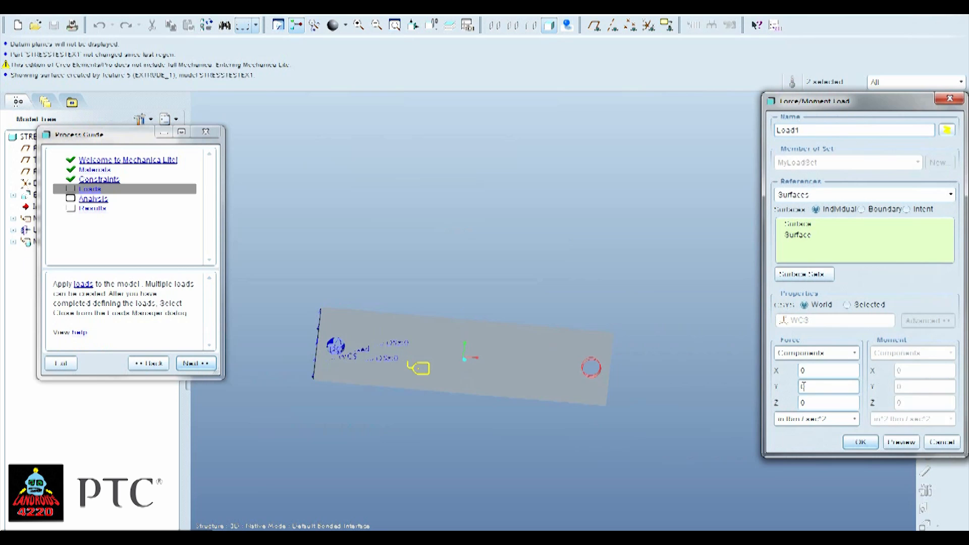
{"action": "type", "text": "1"}
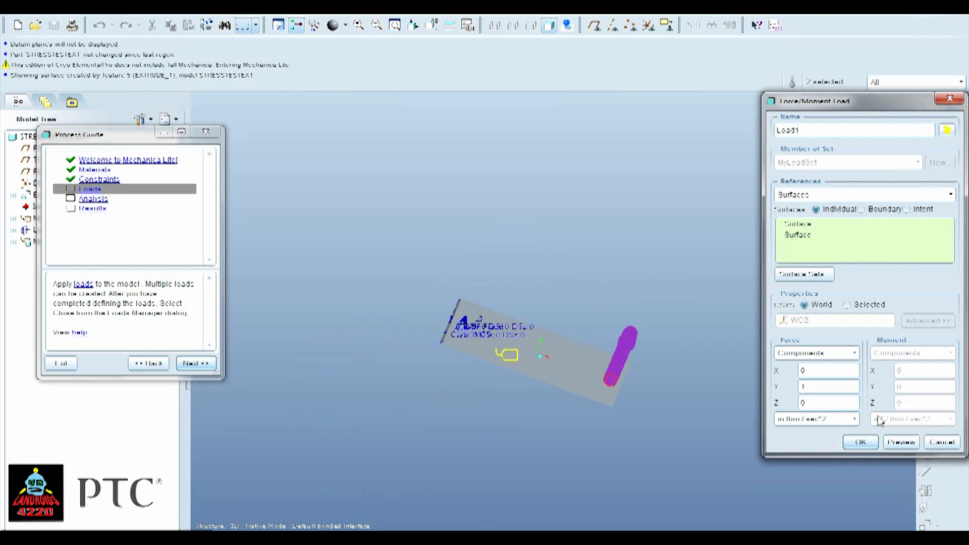
{"action": "left_click", "coordinate": [828, 386]}
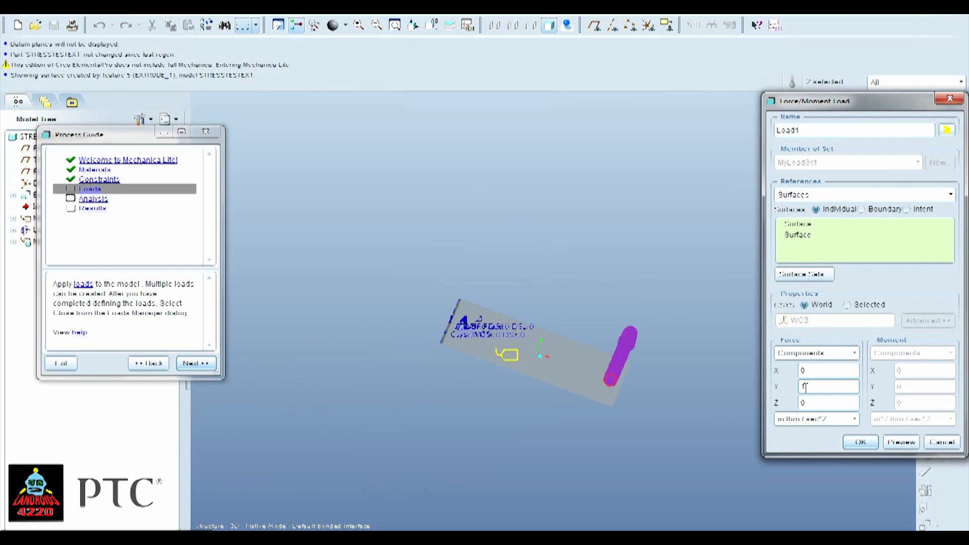
{"action": "type", "text": "1"}
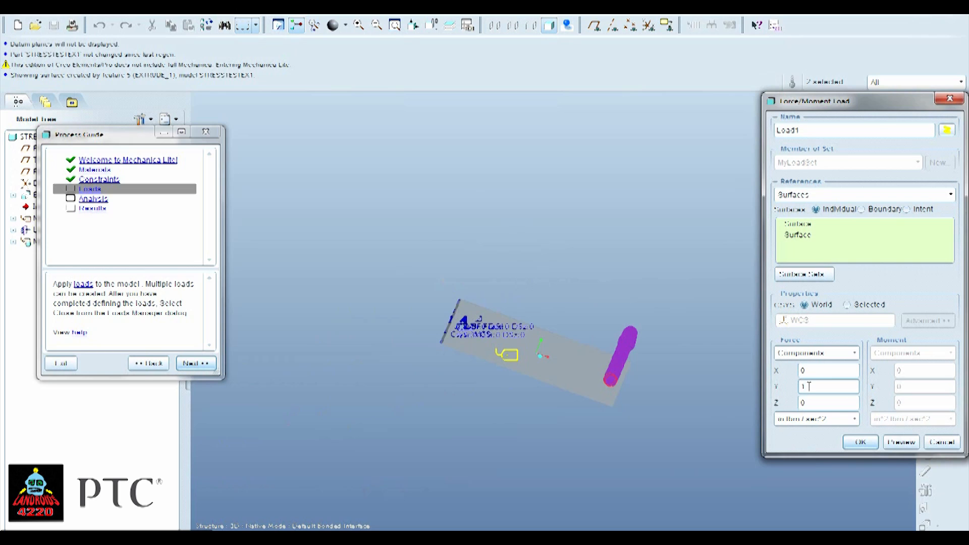
{"action": "type", "text": "-1"}
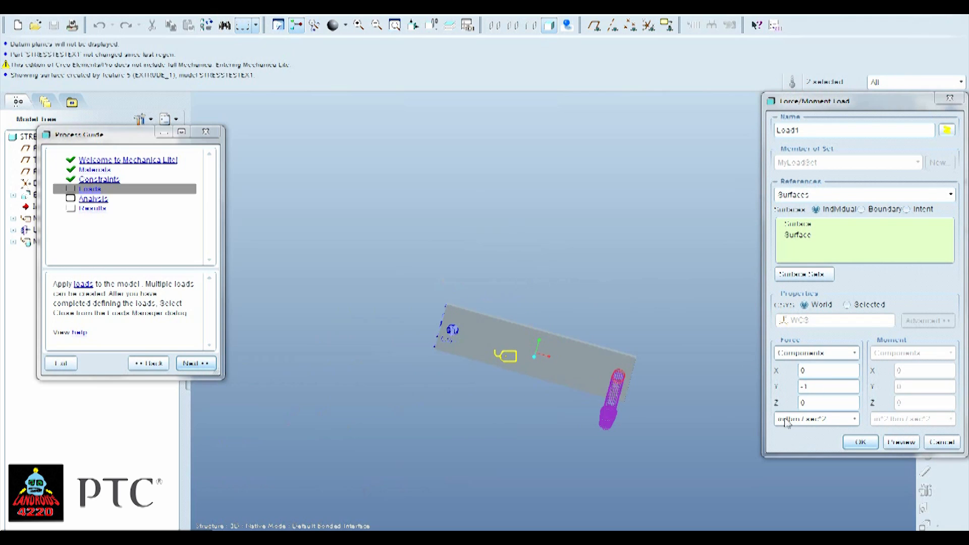
{"action": "left_click", "coordinate": [860, 442]}
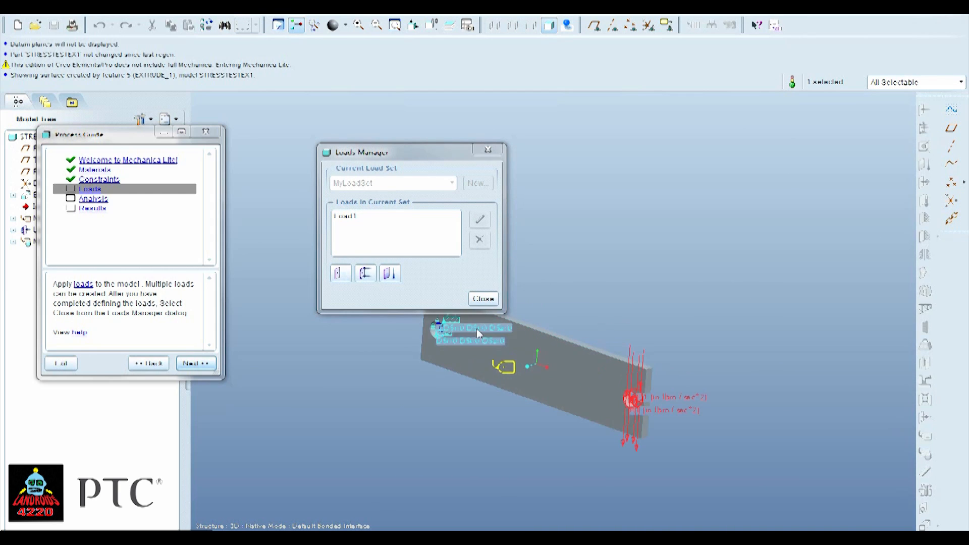
{"action": "left_click", "coordinate": [483, 299]}
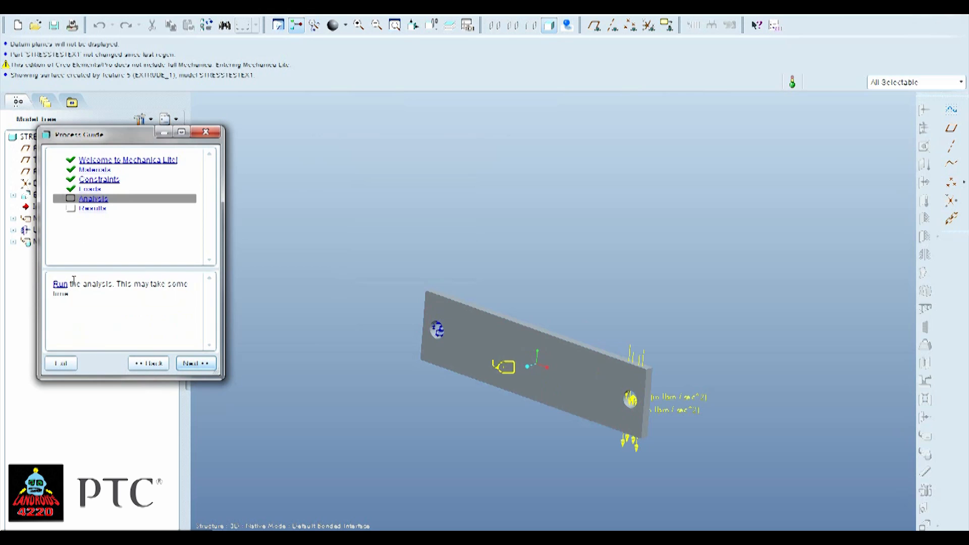
Step: Run the analysis and advance the process guide to Results
{"action": "left_click", "coordinate": [60, 284]}
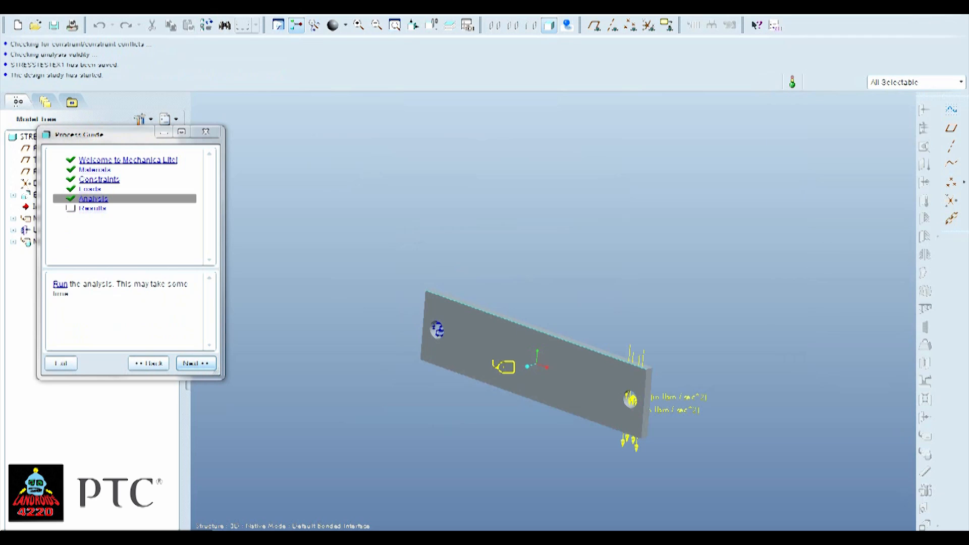
{"action": "left_click", "coordinate": [195, 362]}
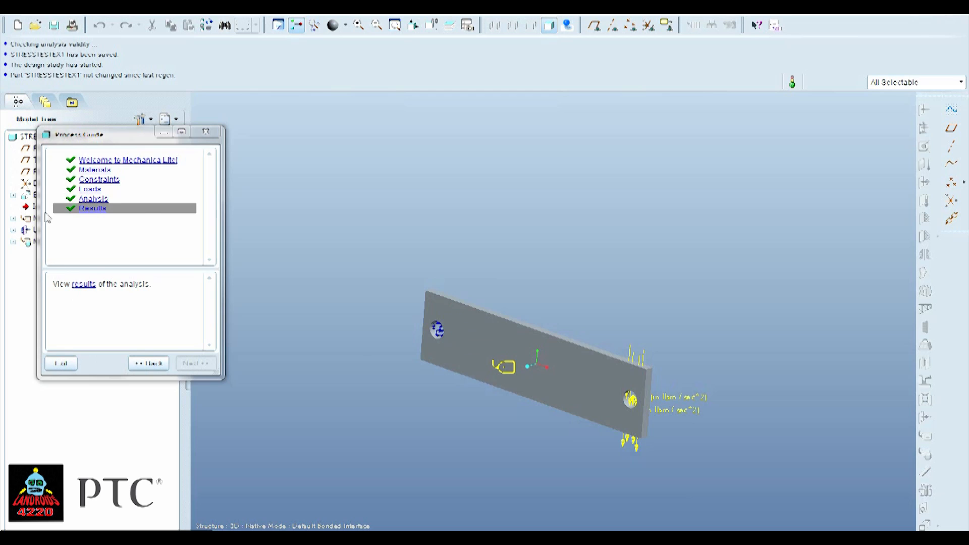
Step: Replace the plate's aluminum material with POLYCARBONATE from the Plastic library folder
{"action": "left_click", "coordinate": [96, 169]}
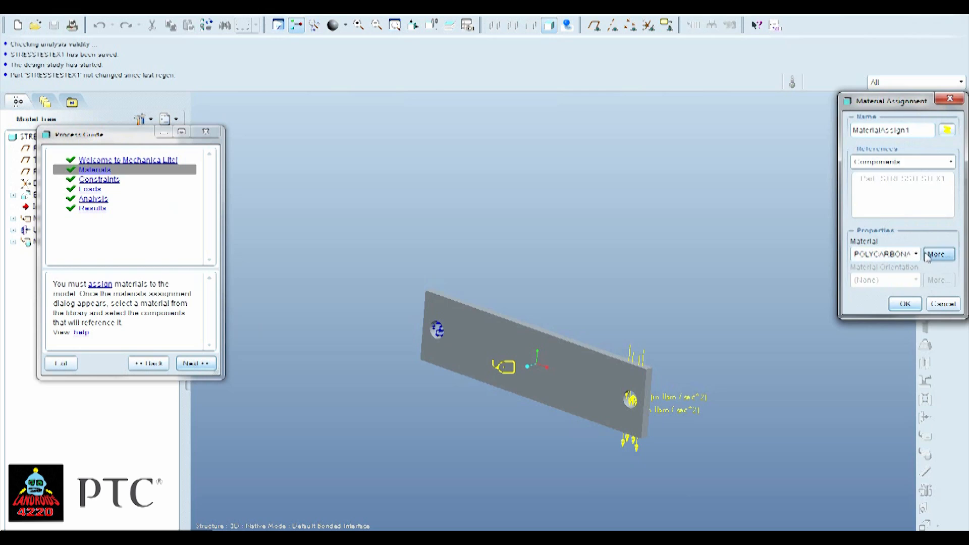
{"action": "left_click", "coordinate": [938, 254]}
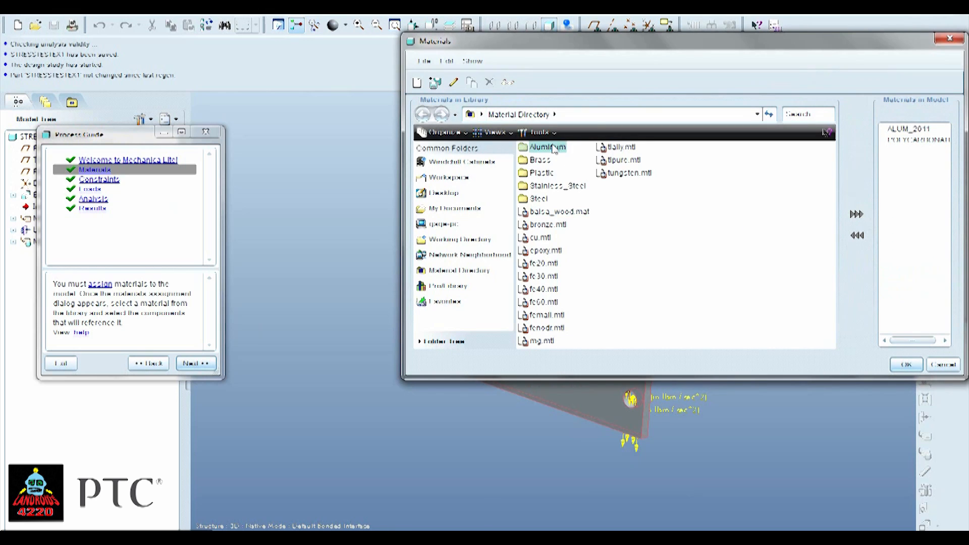
{"action": "double_click", "coordinate": [546, 147]}
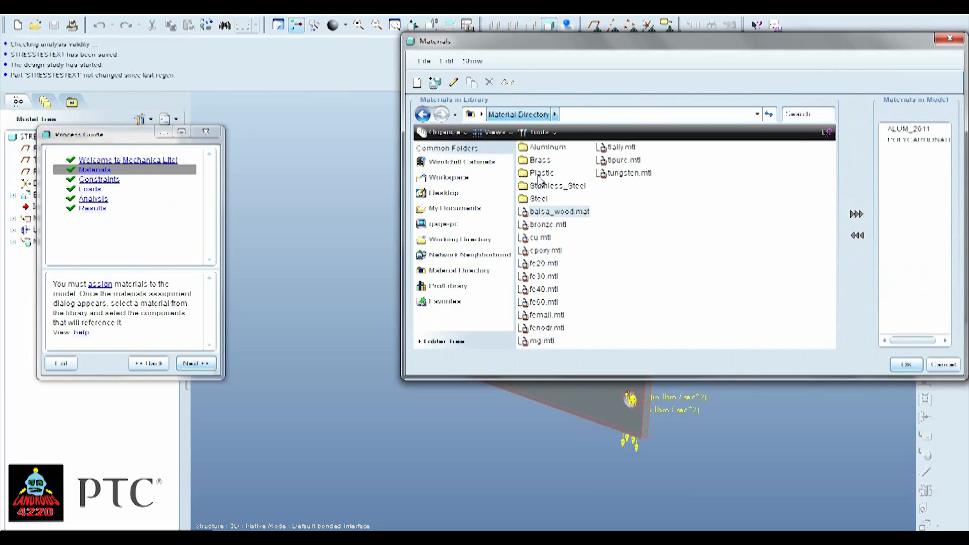
{"action": "double_click", "coordinate": [542, 172]}
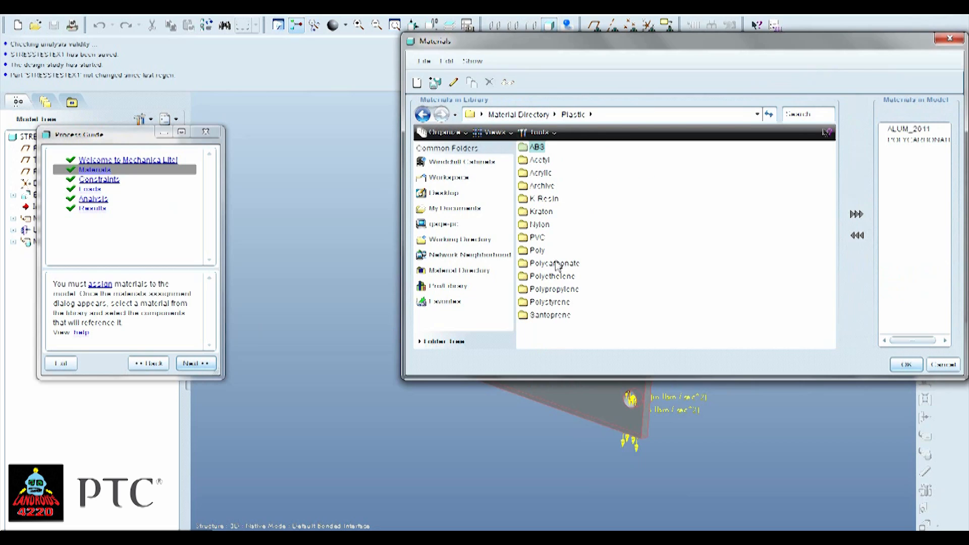
{"action": "mouse_move", "coordinate": [562, 272]}
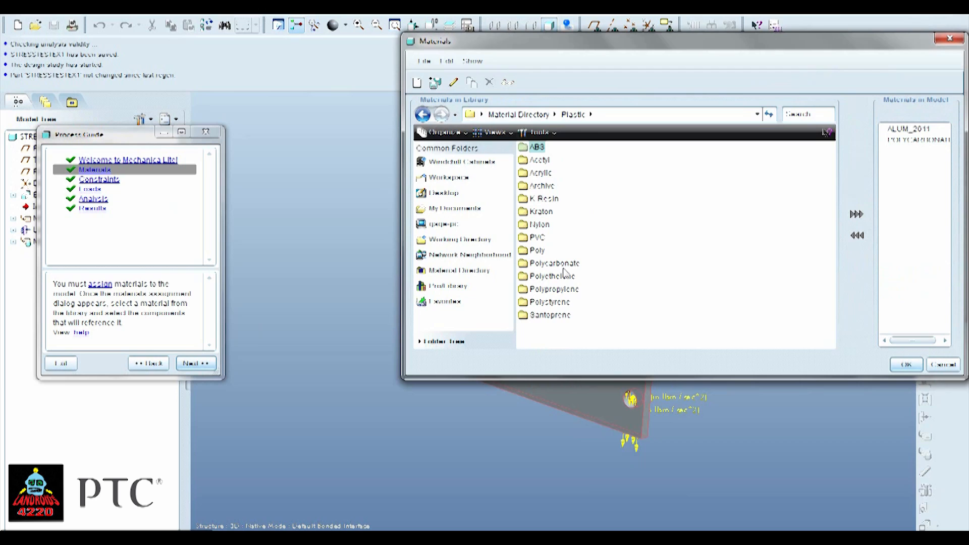
{"action": "double_click", "coordinate": [553, 262]}
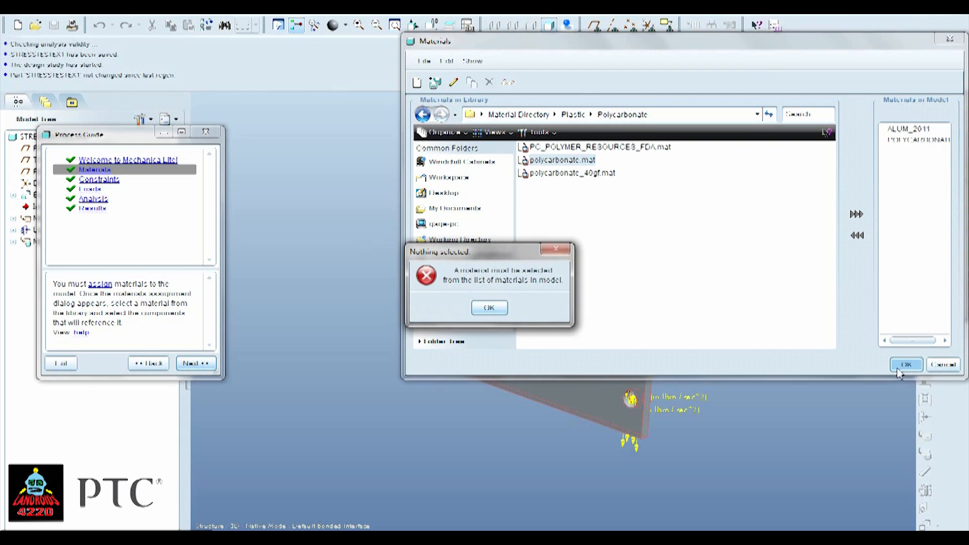
{"action": "left_click", "coordinate": [489, 307]}
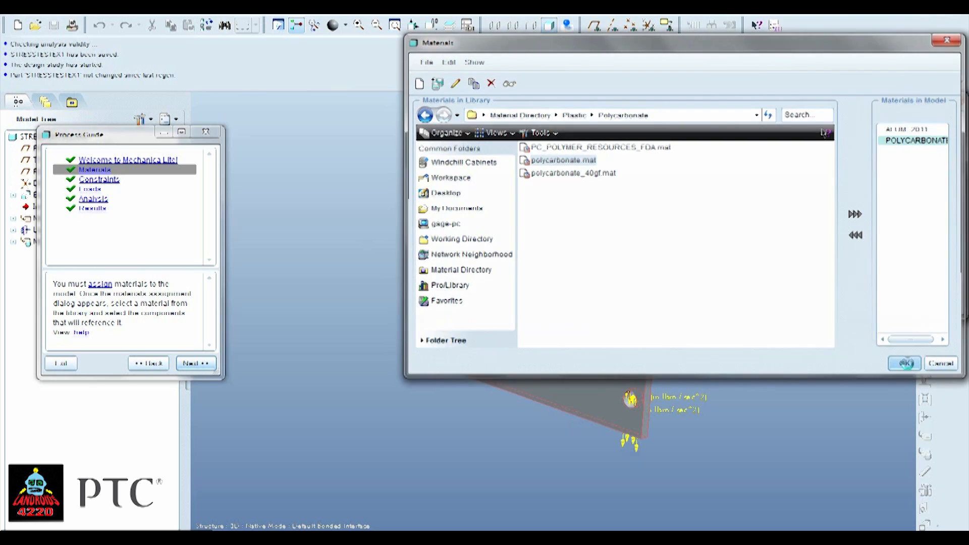
{"action": "left_click", "coordinate": [903, 363]}
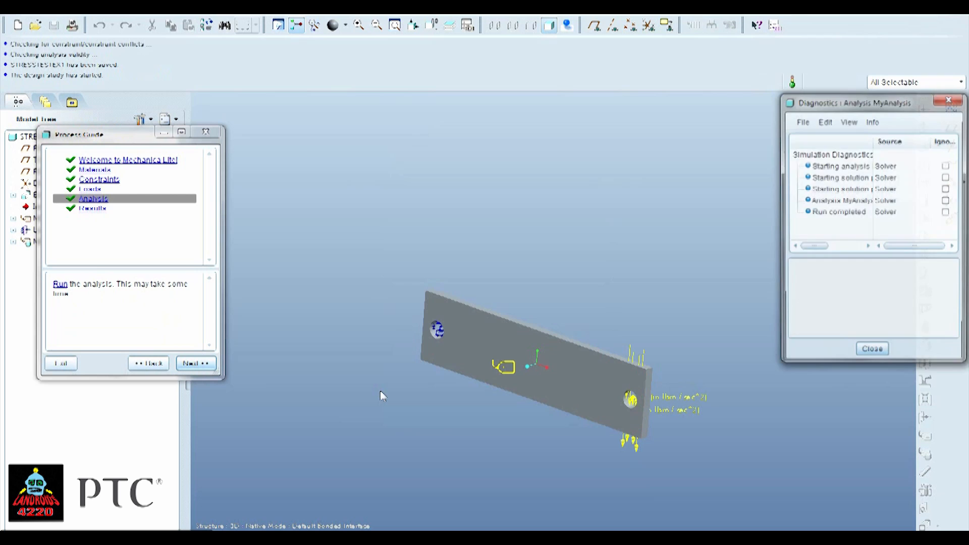
Step: Close the Diagnostics window and advance the Process Guide to Results
{"action": "left_click", "coordinate": [871, 348]}
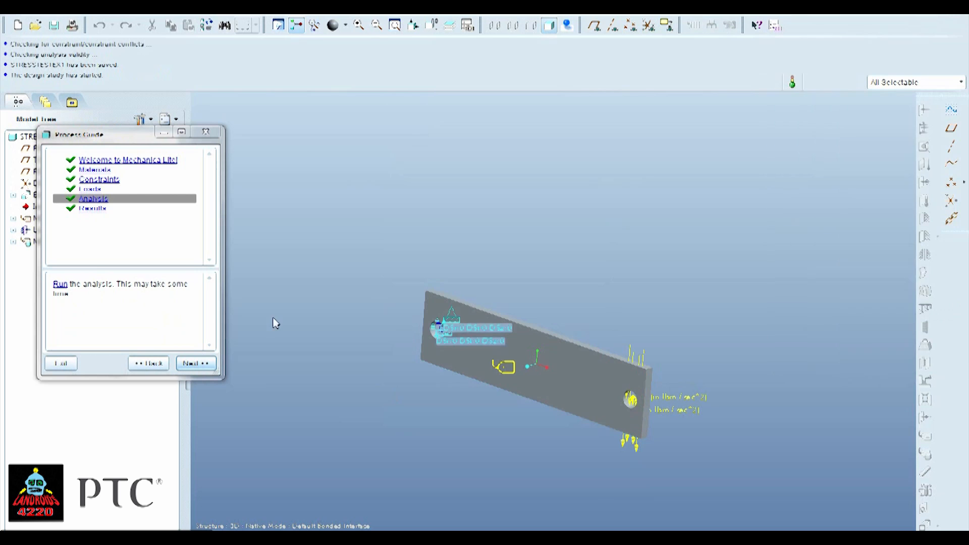
{"action": "left_click", "coordinate": [195, 363]}
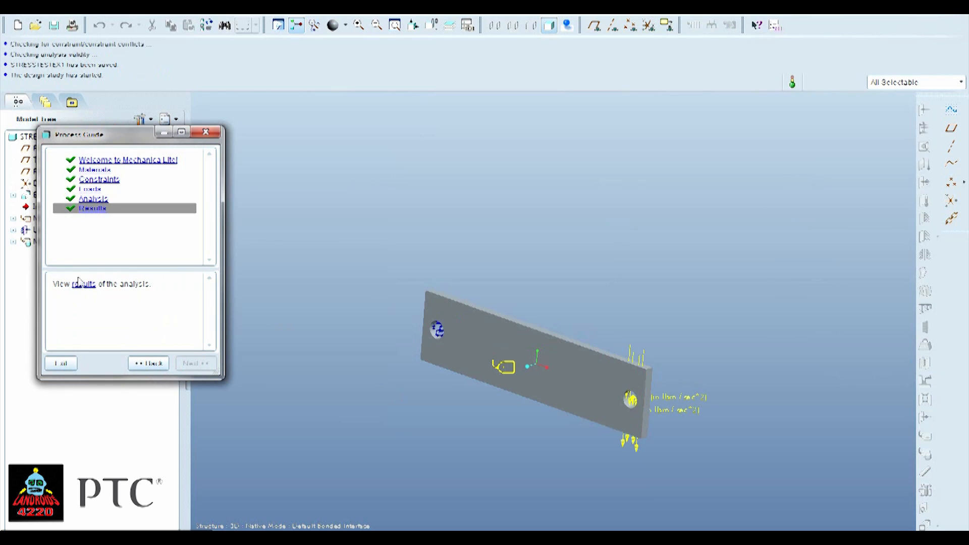